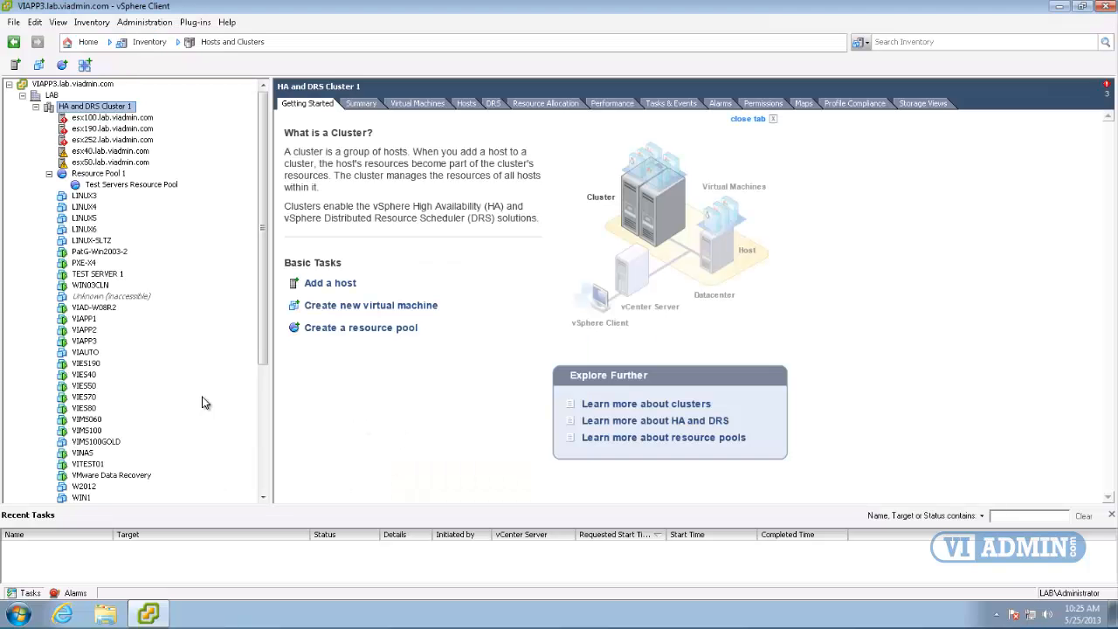
{"action": "mouse_move", "coordinate": [92, 441]}
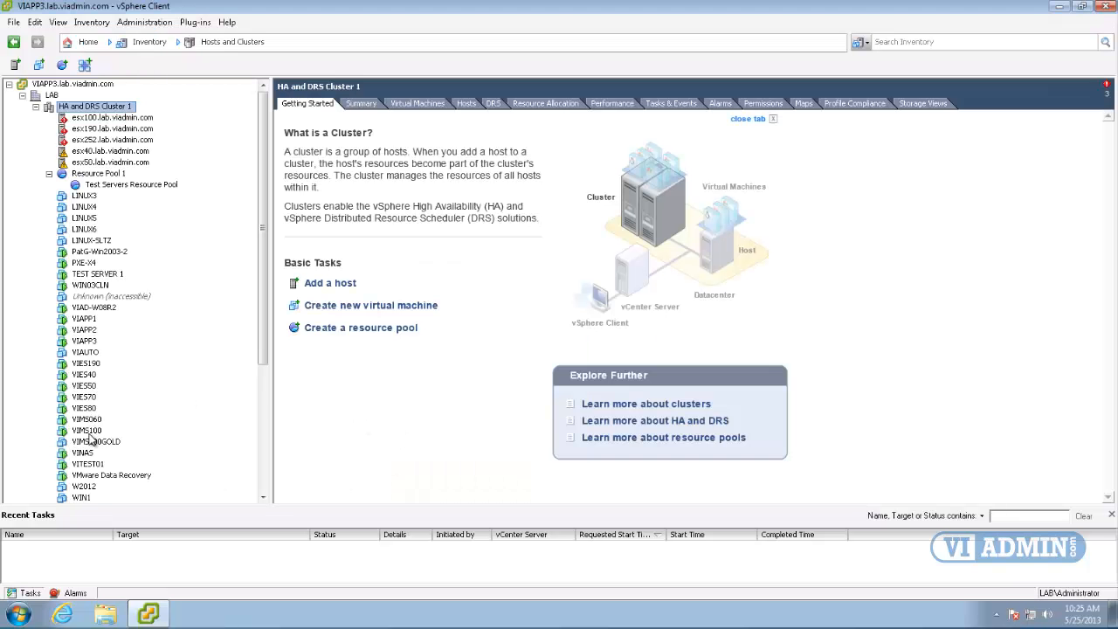
Select VIMS100 in the inventory tree and bring up its context menu of actions.
{"action": "left_click", "coordinate": [86, 430]}
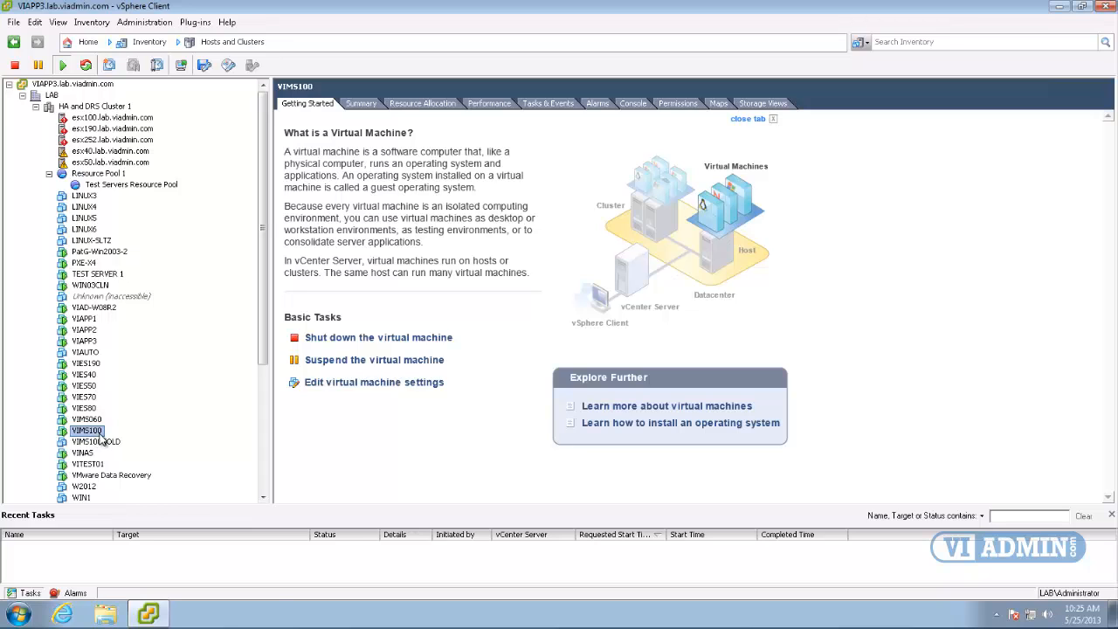
{"action": "right_click", "coordinate": [87, 431]}
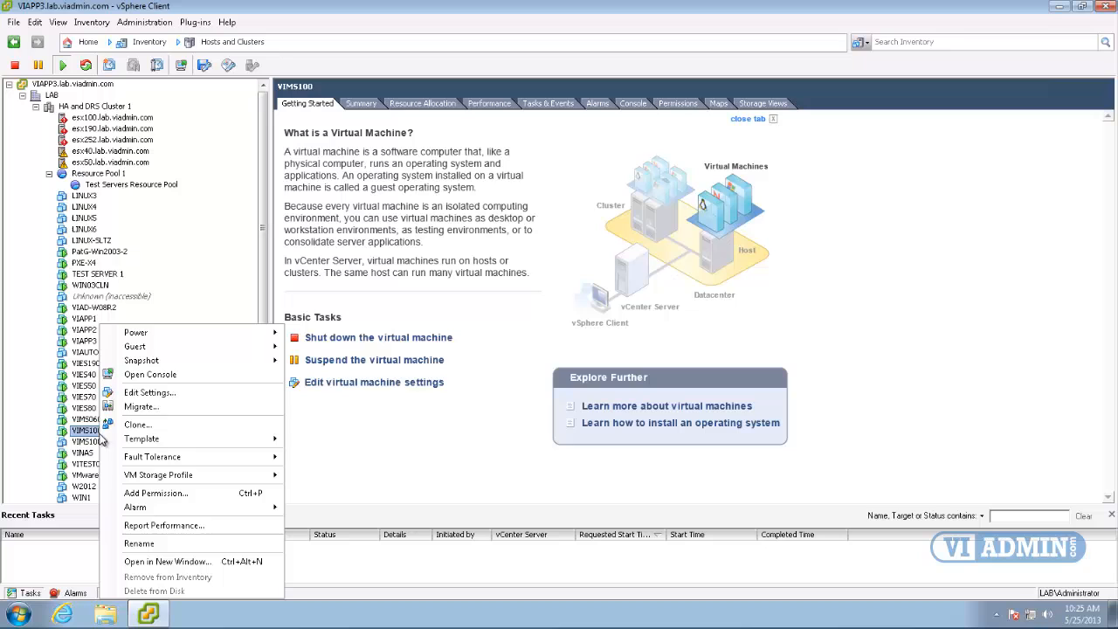
{"action": "mouse_move", "coordinate": [191, 374]}
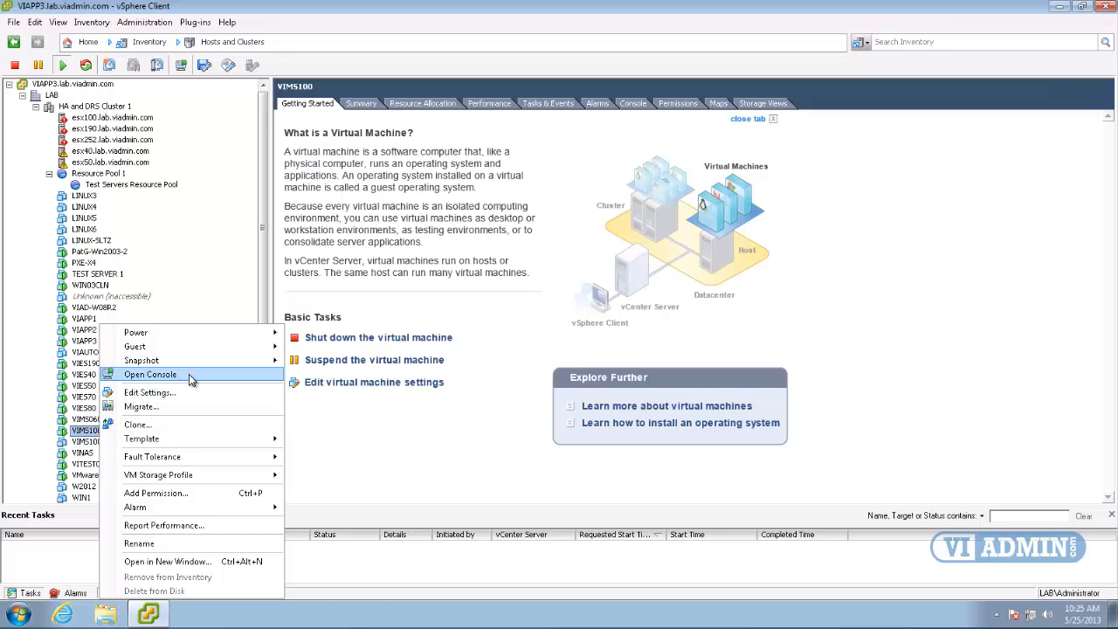
In the VIMS100 console, save the WordPad document as Changes-at-300pm.
{"action": "left_click", "coordinate": [149, 374]}
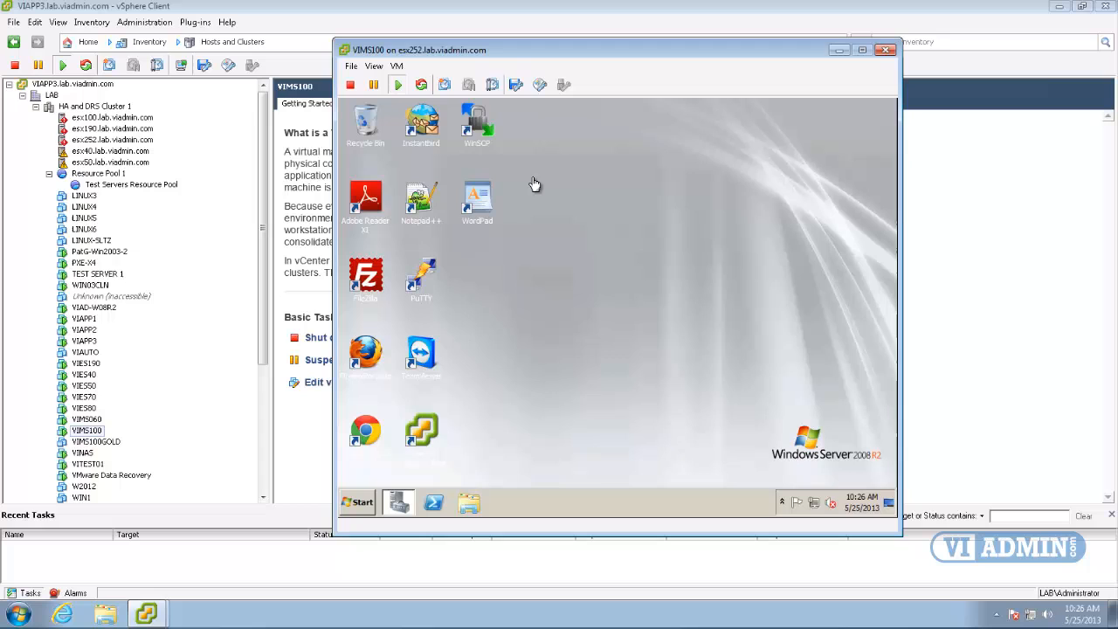
{"action": "left_click", "coordinate": [476, 201]}
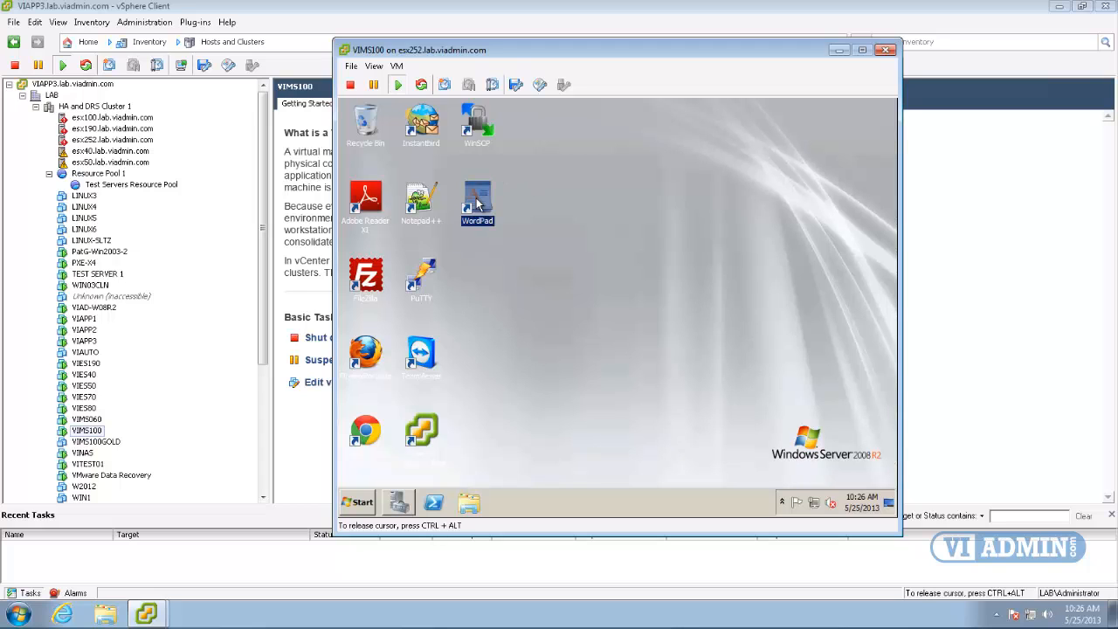
{"action": "left_click", "coordinate": [388, 152]}
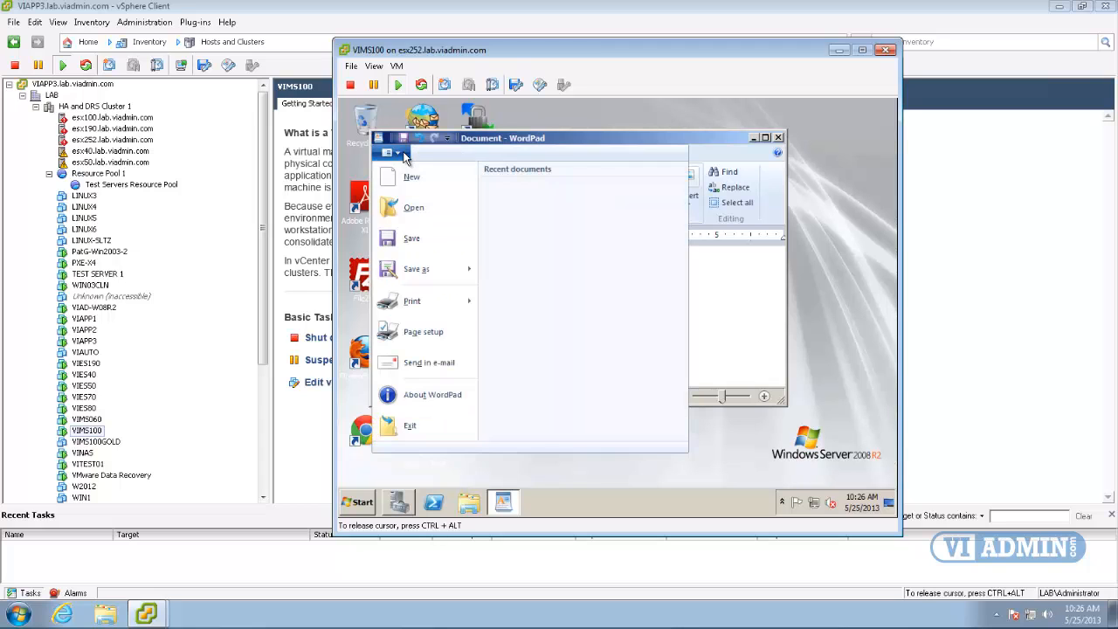
{"action": "left_click", "coordinate": [416, 268]}
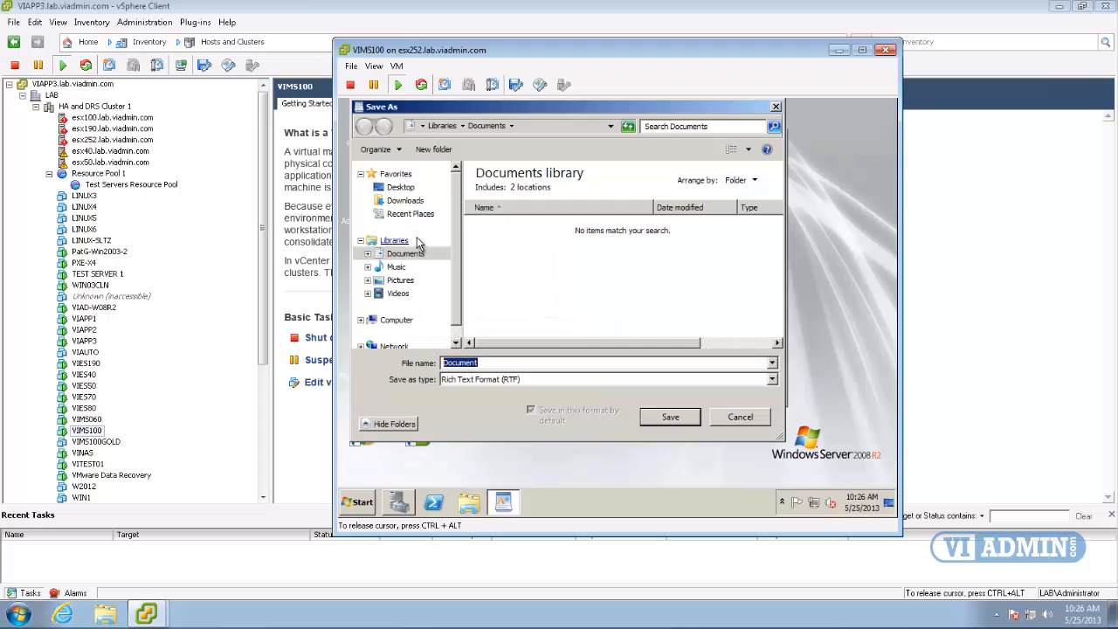
{"action": "type", "text": "Cha"}
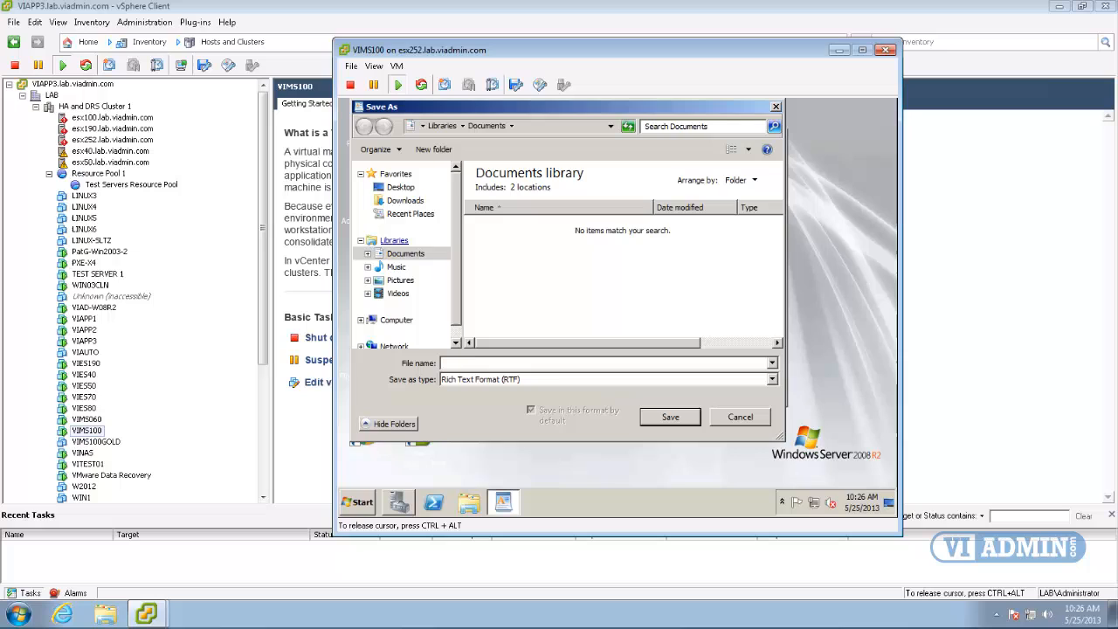
{"action": "type", "text": "Changes-at-"}
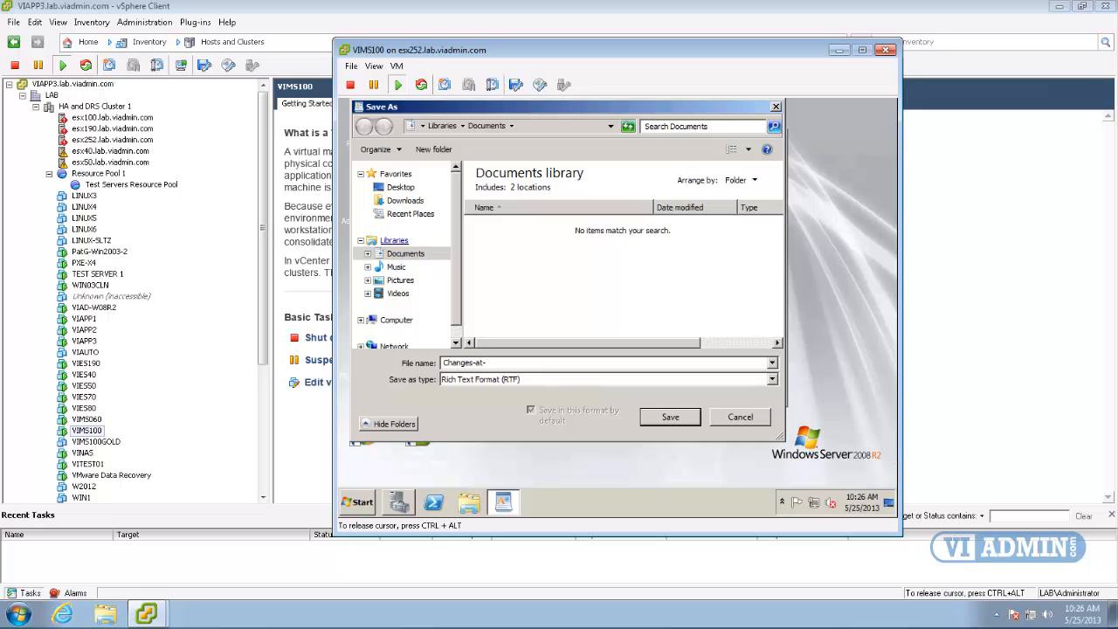
{"action": "type", "text": "300pm"}
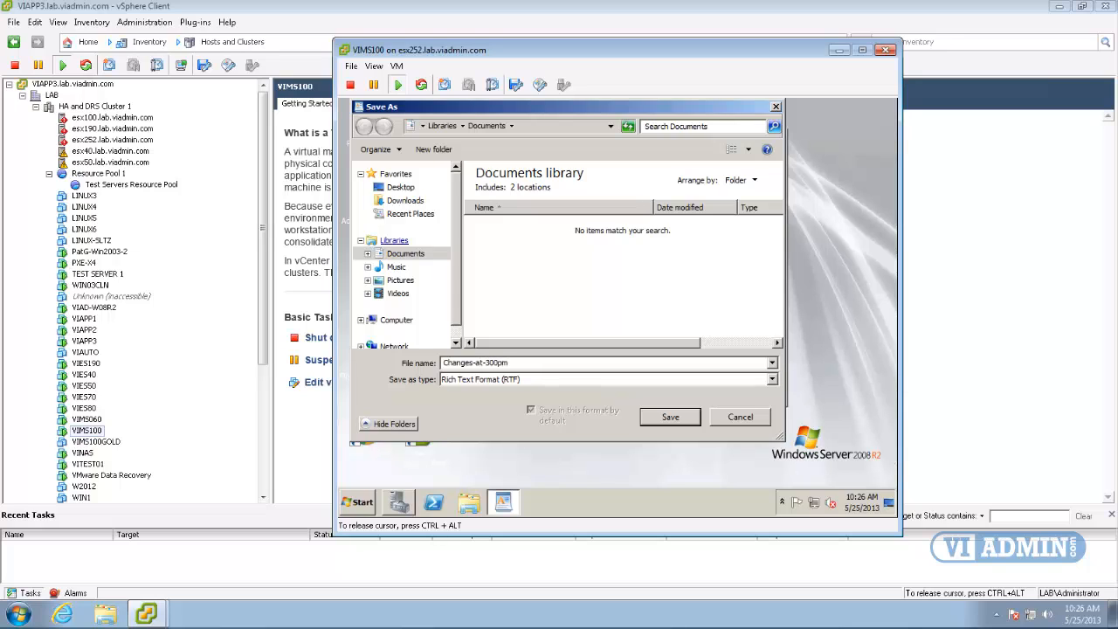
{"action": "left_click", "coordinate": [670, 416]}
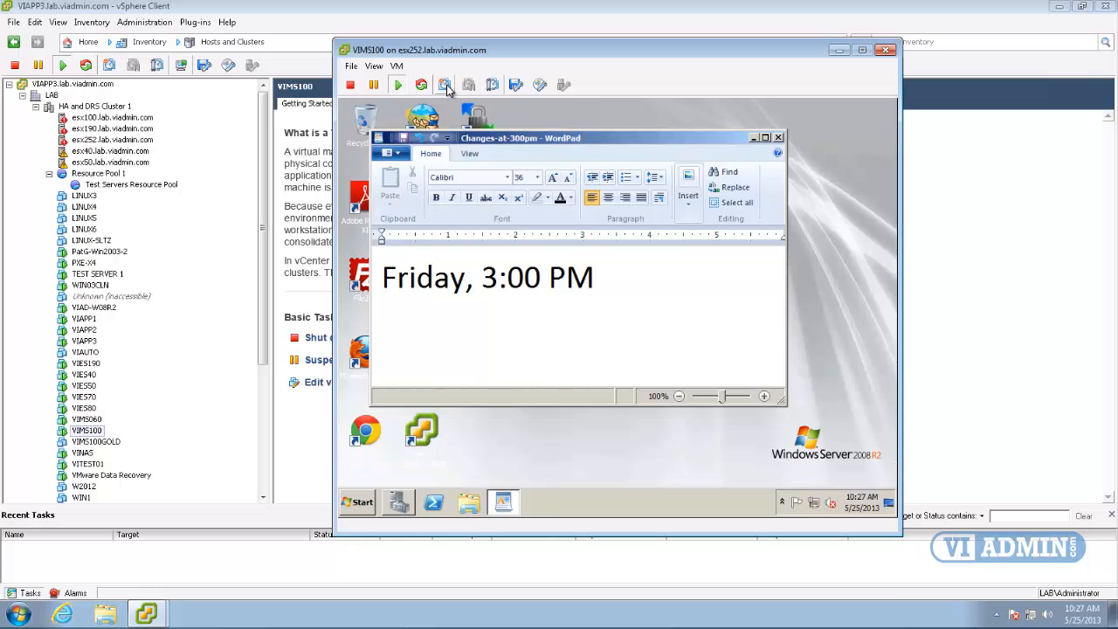
{"action": "mouse_move", "coordinate": [446, 85]}
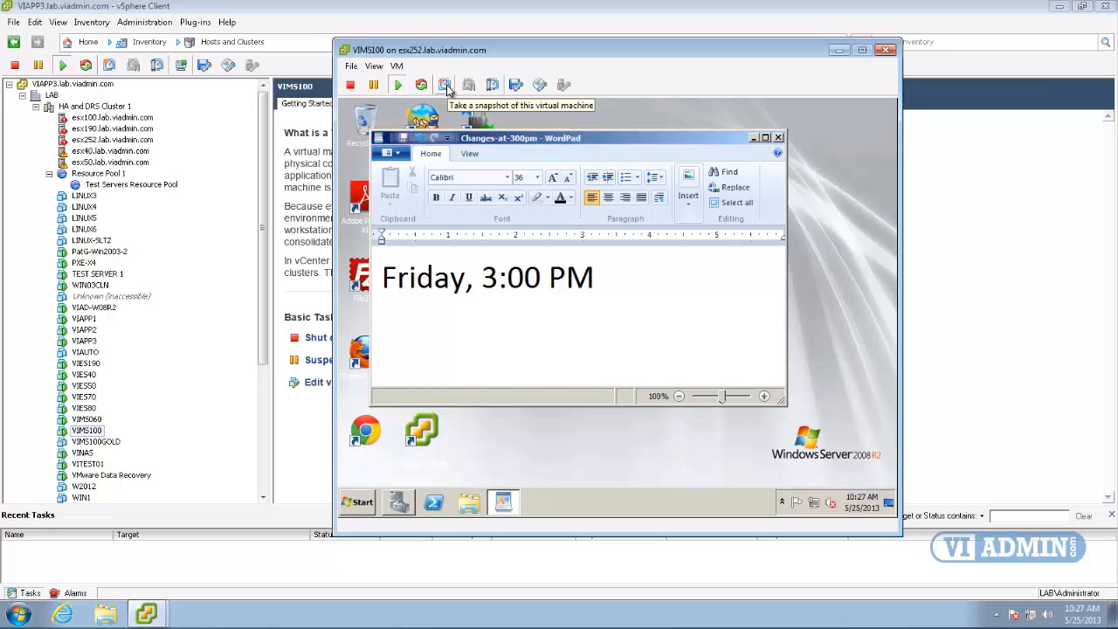
Snapshot VIMS100 as 'Friday 3:00 PM Version', described 'This is our clean OS install', excluding memory.
{"action": "left_click", "coordinate": [445, 85]}
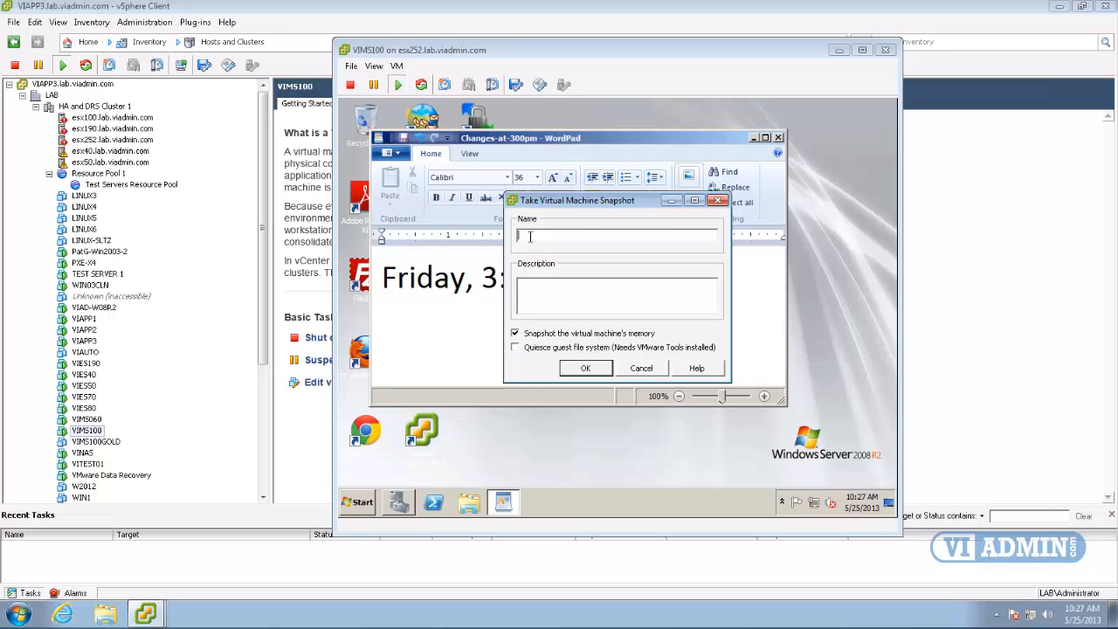
{"action": "type", "text": "Friday 3:00 PM Ver"}
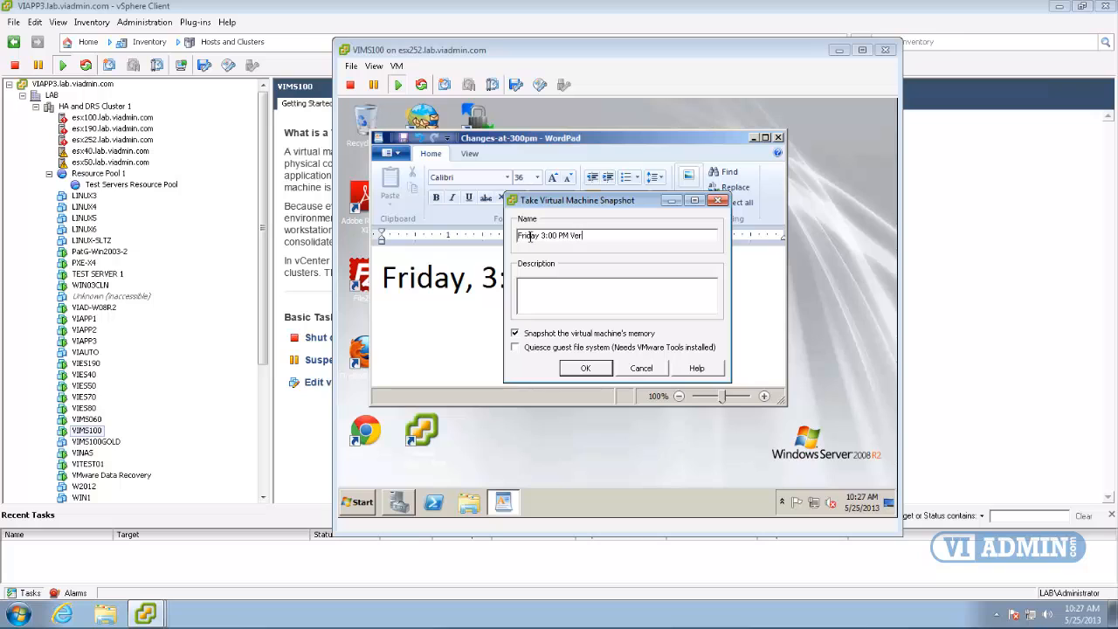
{"action": "type", "text": "sion"}
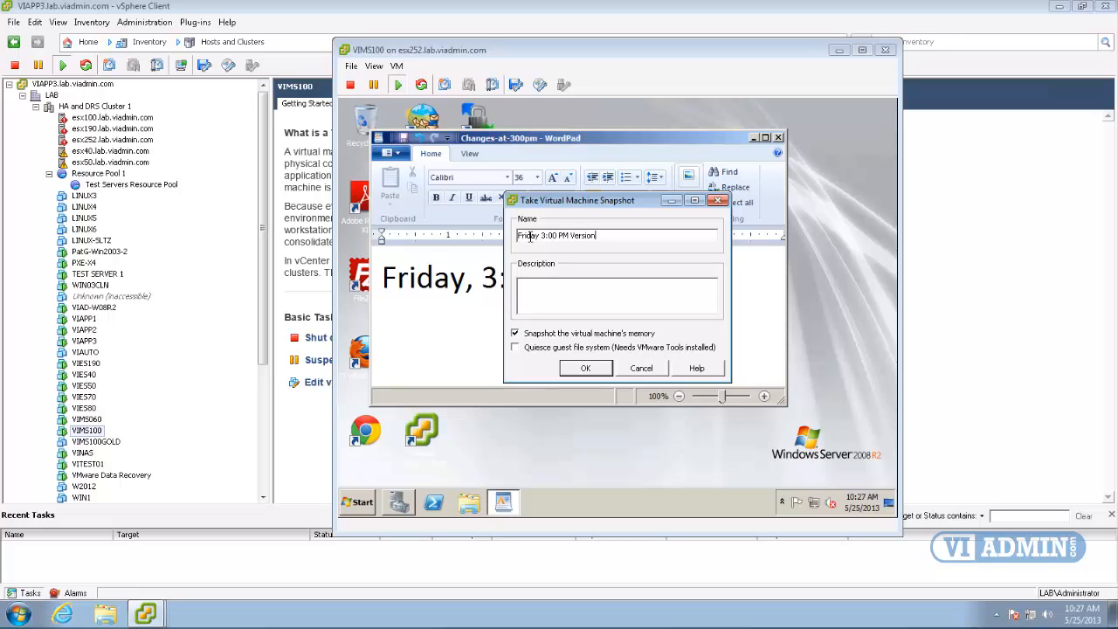
{"action": "type", "text": "This is our clean OS install"}
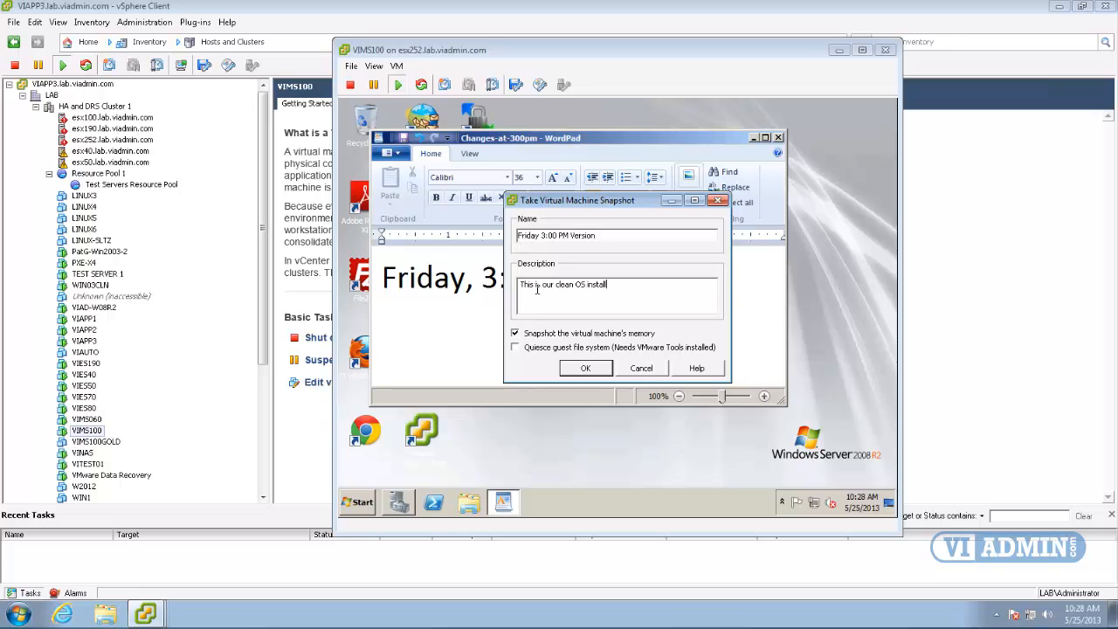
{"action": "left_click", "coordinate": [515, 333]}
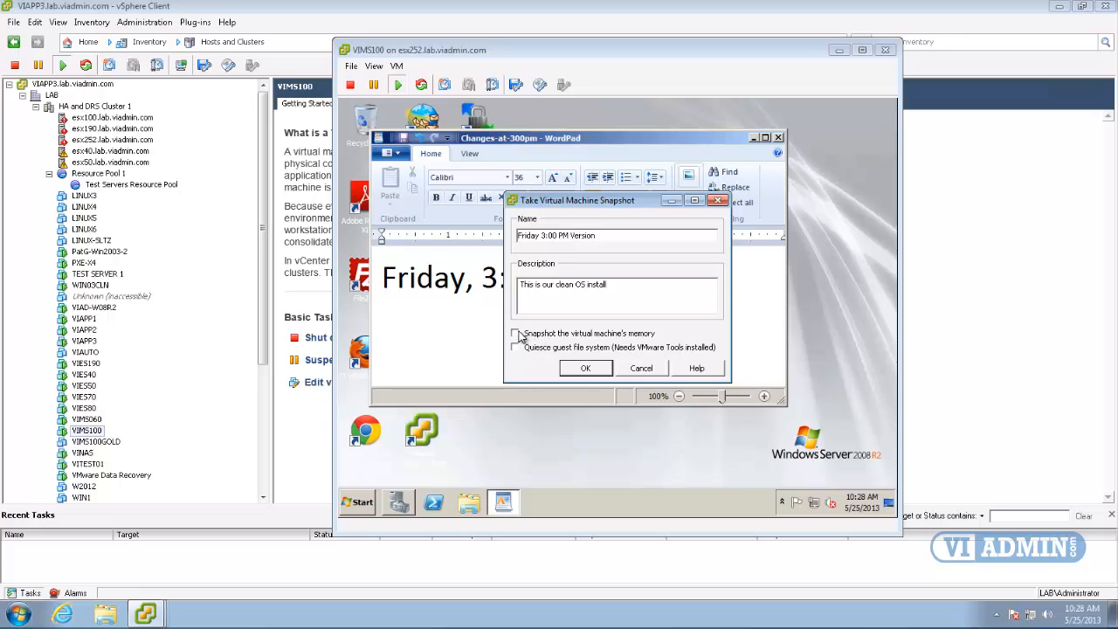
{"action": "left_click", "coordinate": [515, 333]}
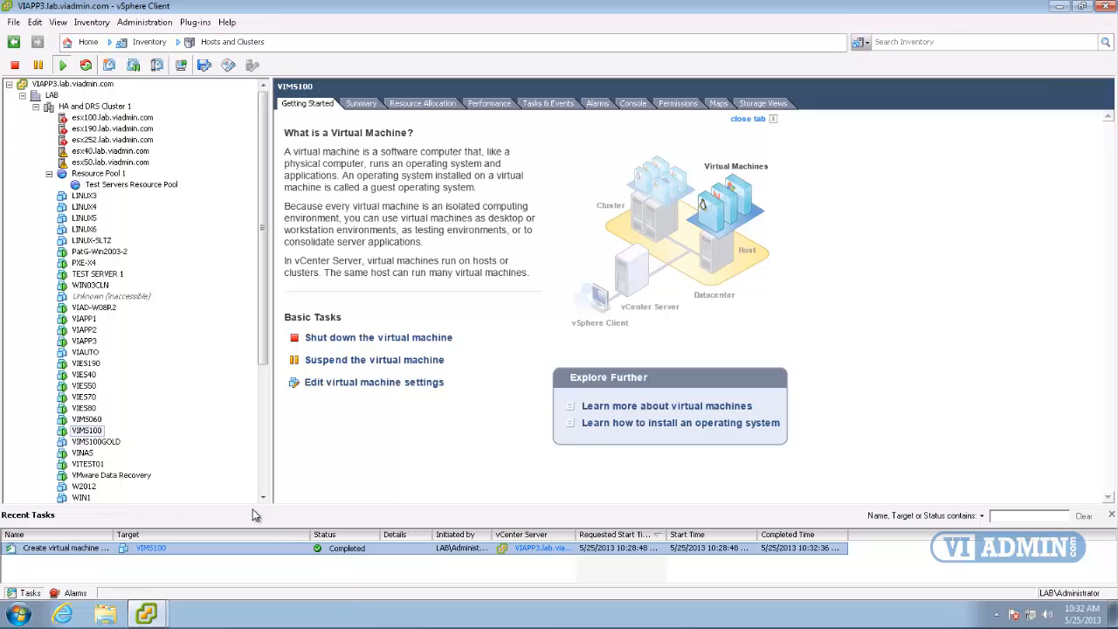
{"action": "right_click", "coordinate": [86, 430]}
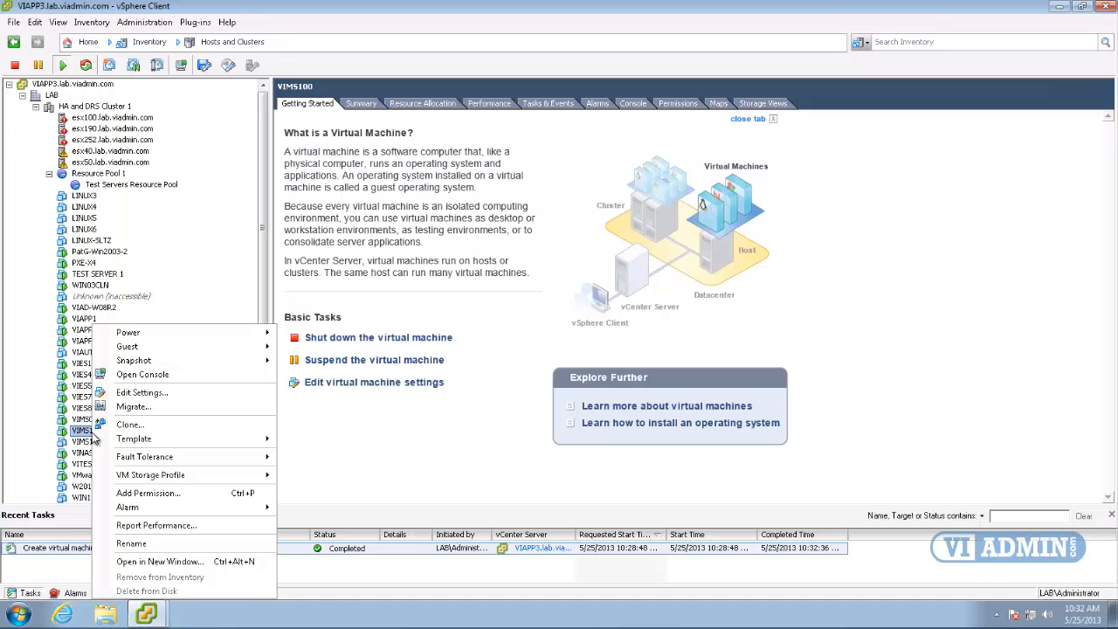
{"action": "mouse_move", "coordinate": [133, 438]}
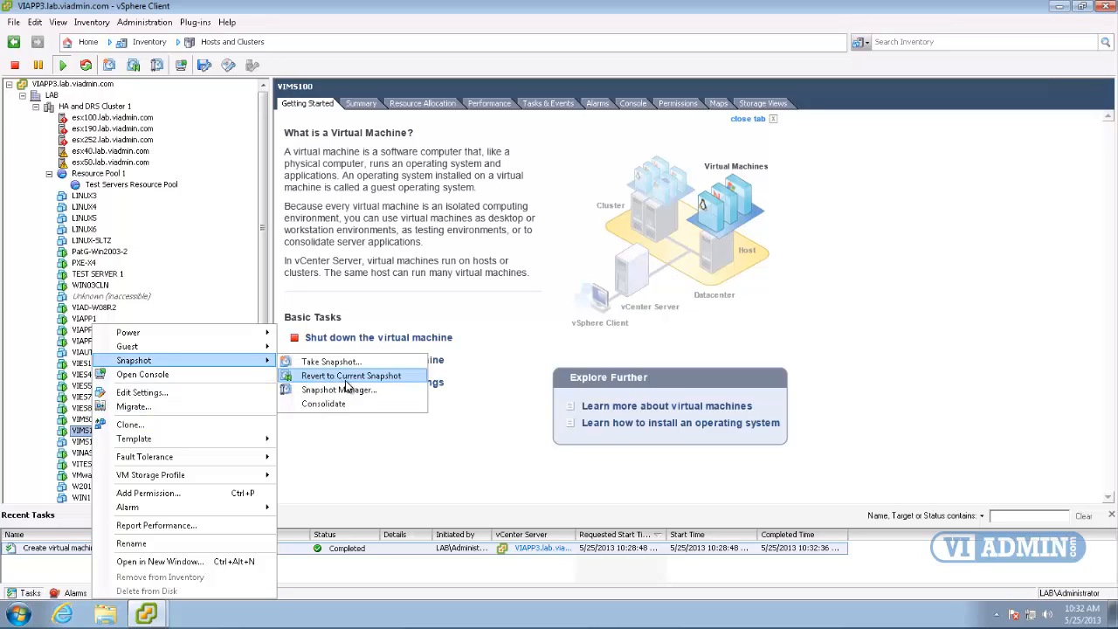
In Snapshot Manager, select You are here, then the Friday 3:00 PM Version snapshot.
{"action": "left_click", "coordinate": [339, 389]}
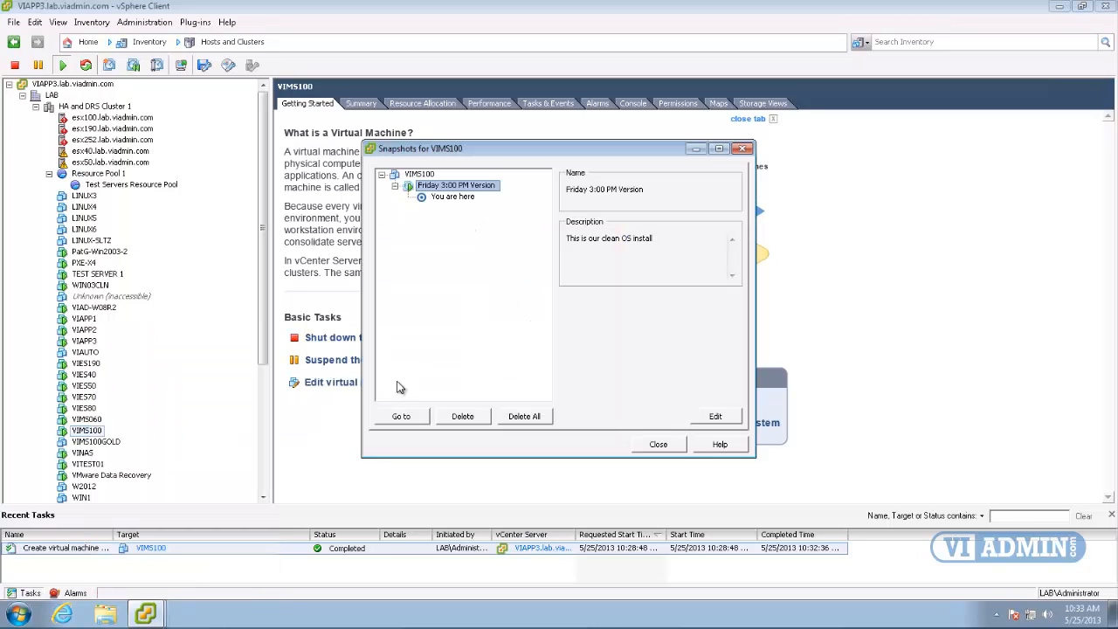
{"action": "mouse_move", "coordinate": [463, 193]}
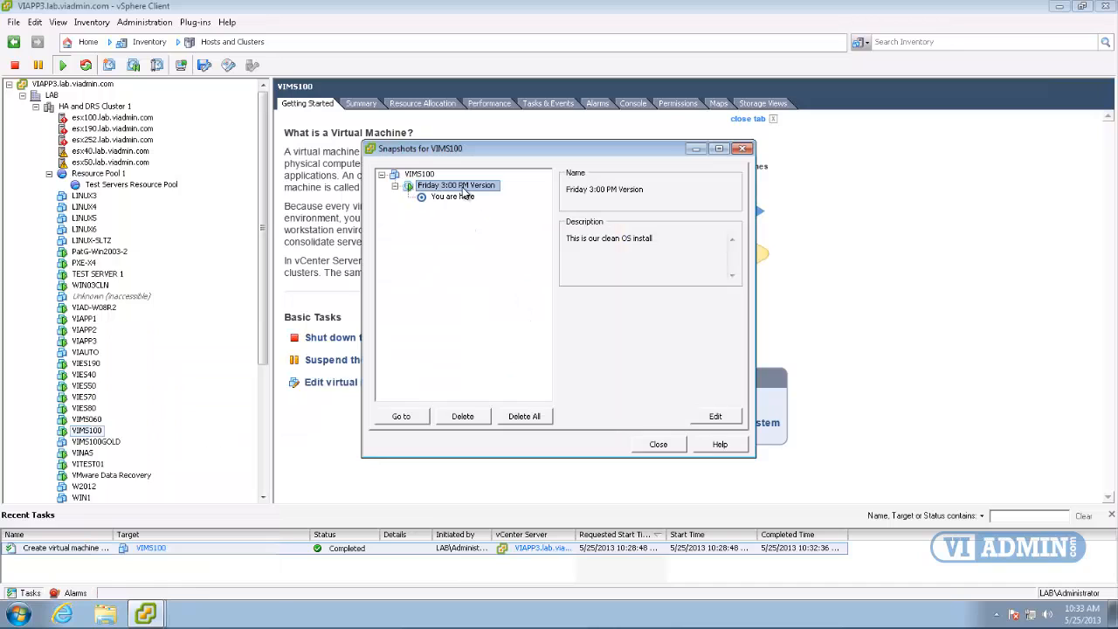
{"action": "left_click", "coordinate": [451, 196]}
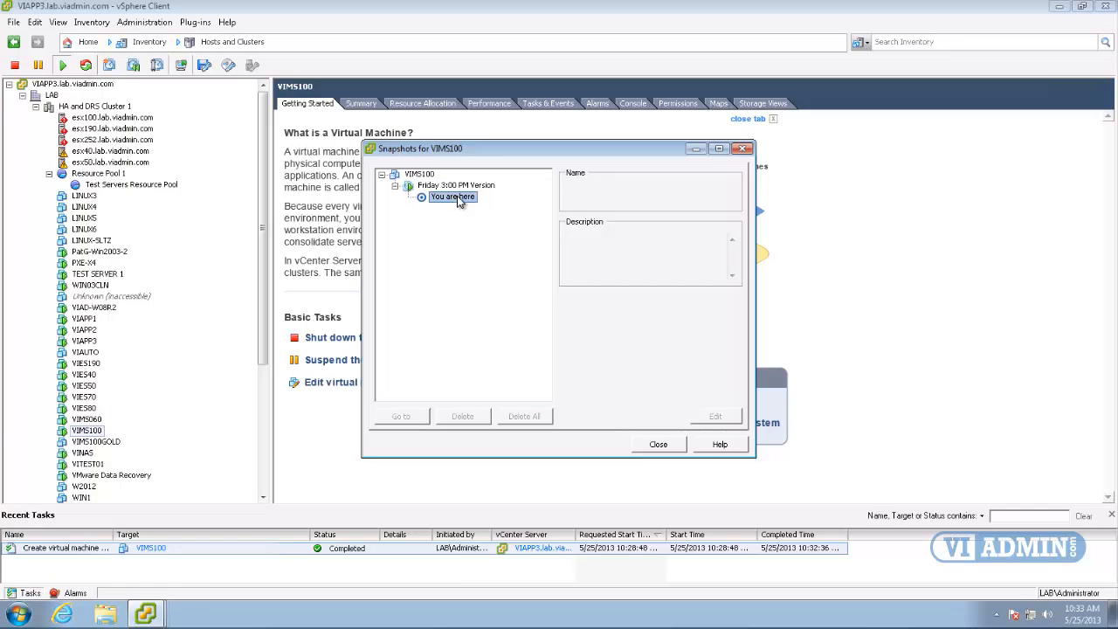
{"action": "mouse_move", "coordinate": [479, 203]}
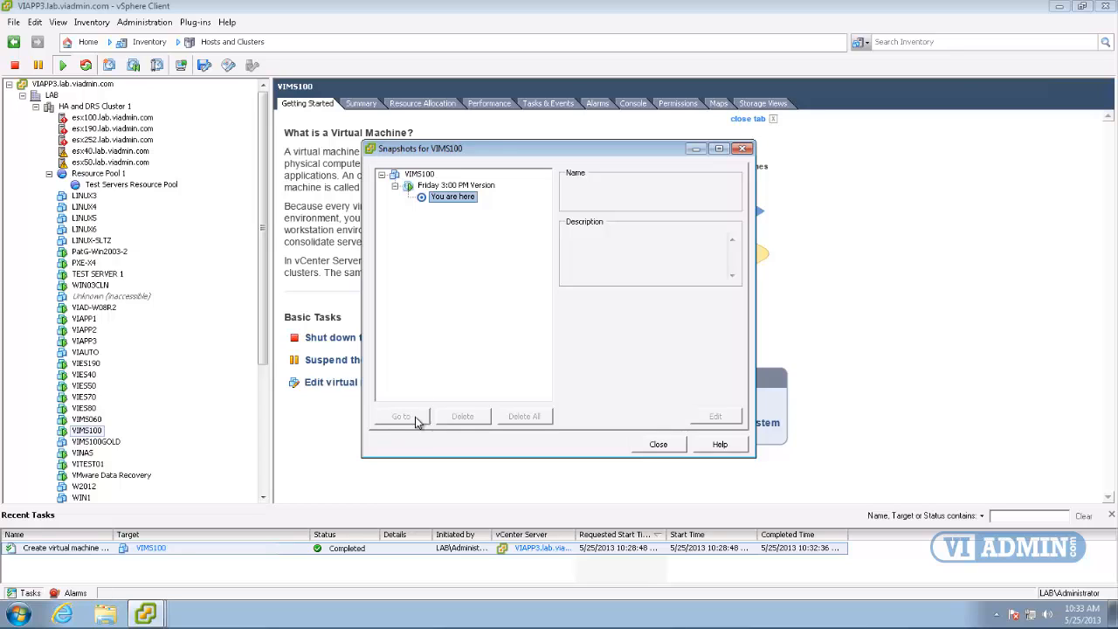
{"action": "left_click", "coordinate": [455, 184]}
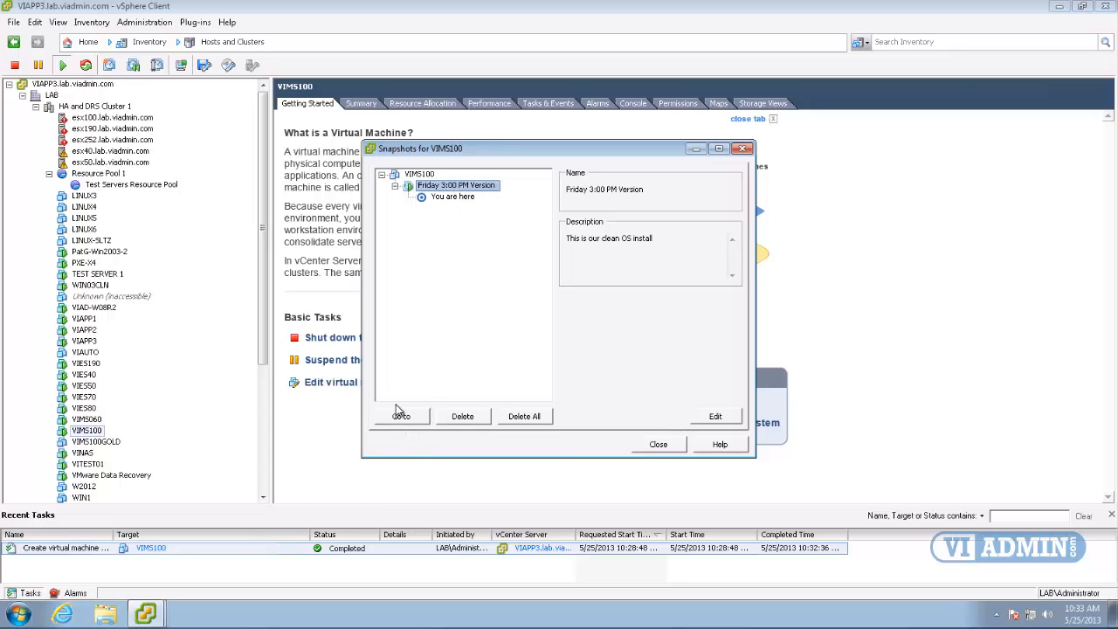